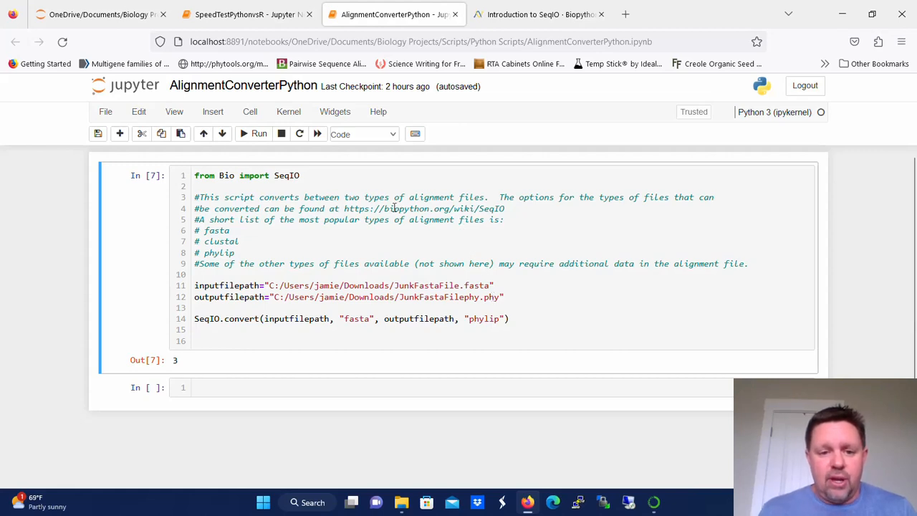
{"action": "mouse_move", "coordinate": [441, 213]}
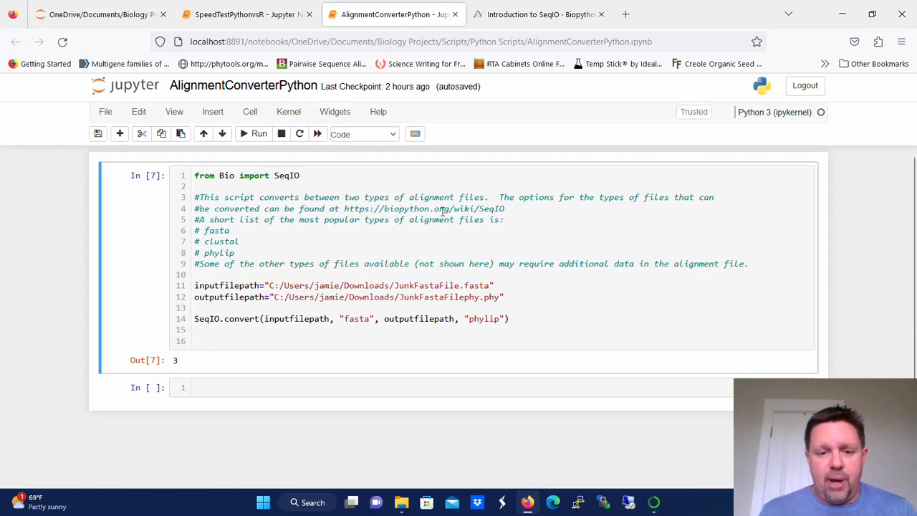
{"action": "mouse_move", "coordinate": [518, 224]}
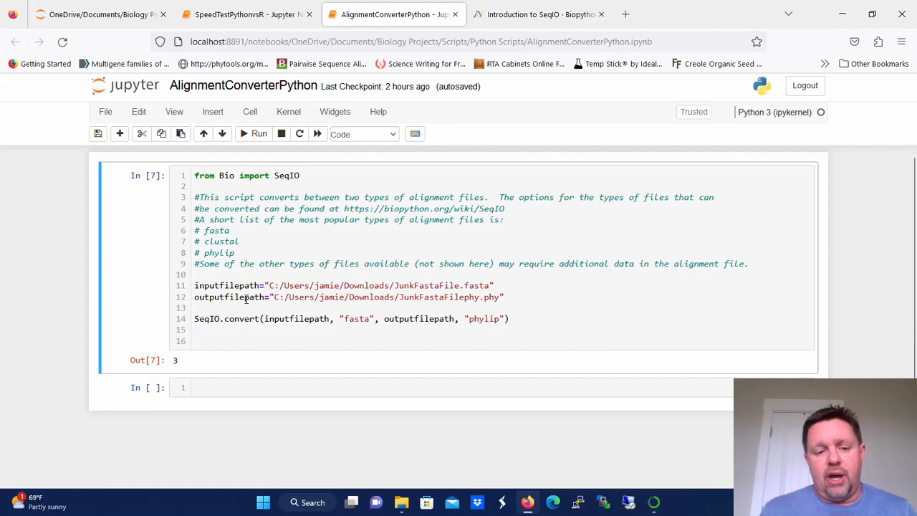
{"action": "mouse_move", "coordinate": [284, 305]}
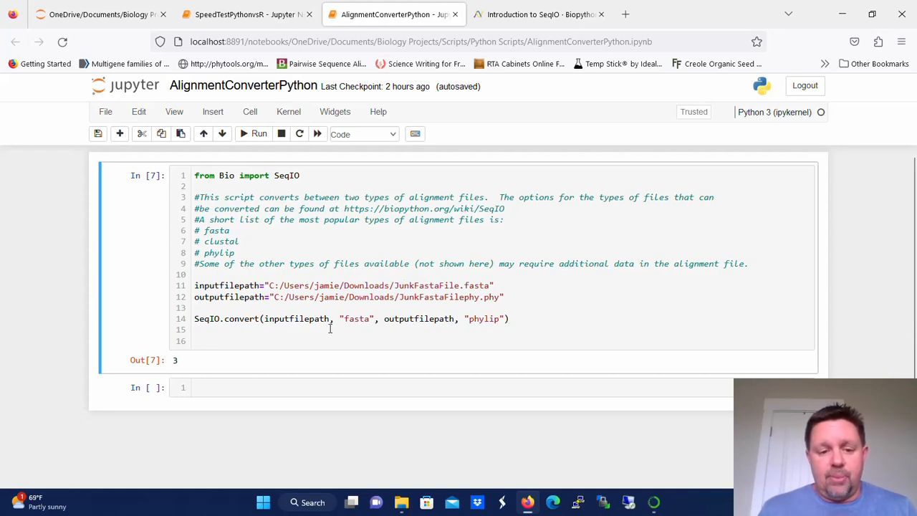
{"action": "mouse_move", "coordinate": [362, 318]}
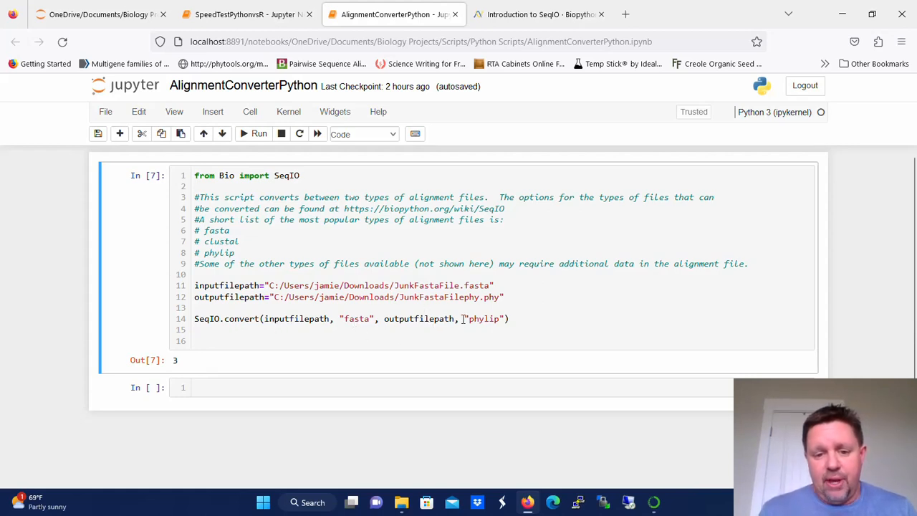
{"action": "mouse_move", "coordinate": [487, 324]}
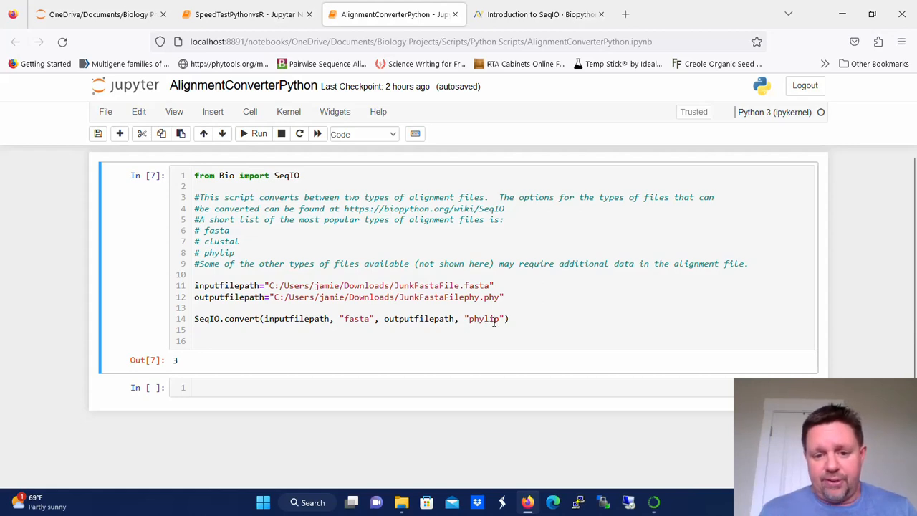
Re-run the FASTA-to-PHYLIP conversion cell so it reports 3 records, and save the notebook.
{"action": "left_click", "coordinate": [511, 318]}
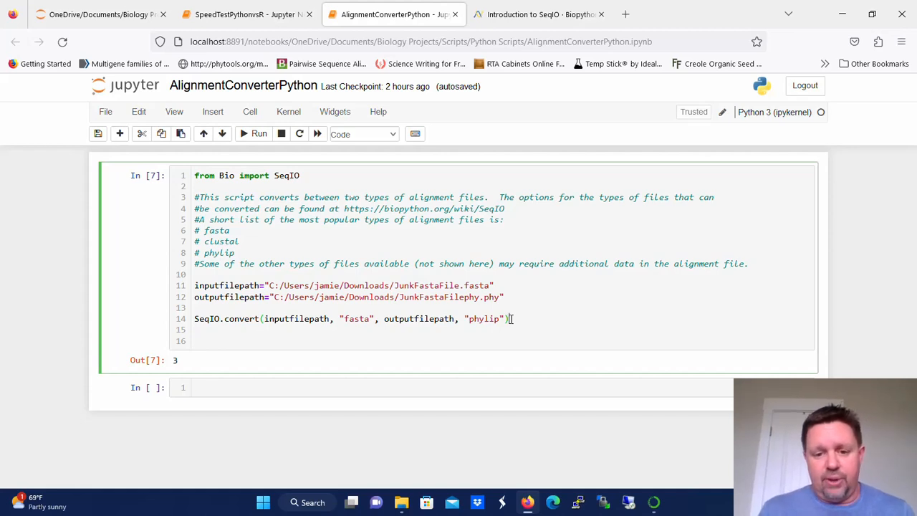
{"action": "left_click", "coordinate": [259, 135]}
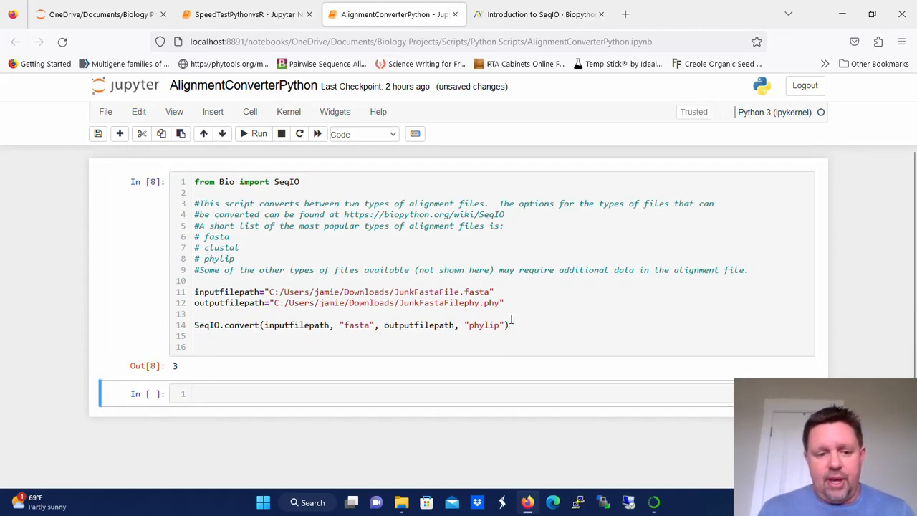
{"action": "key", "text": "ctrl+s"}
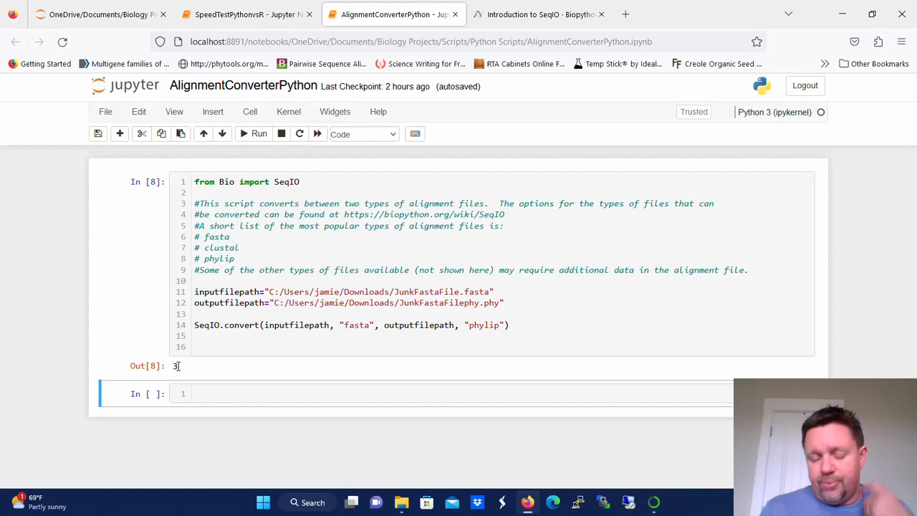
{"action": "mouse_move", "coordinate": [341, 484]}
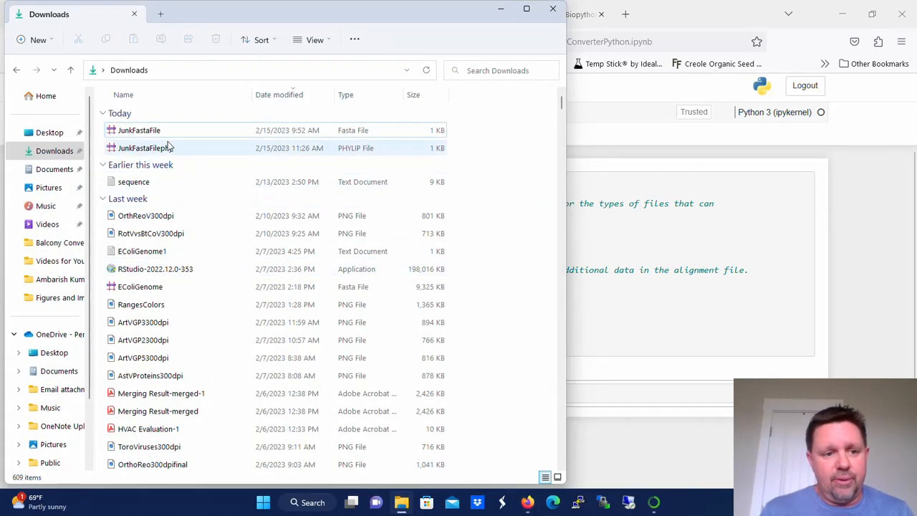
View the original JunkFastaFile FASTA sequences from the Downloads folder.
{"action": "right_click", "coordinate": [139, 129]}
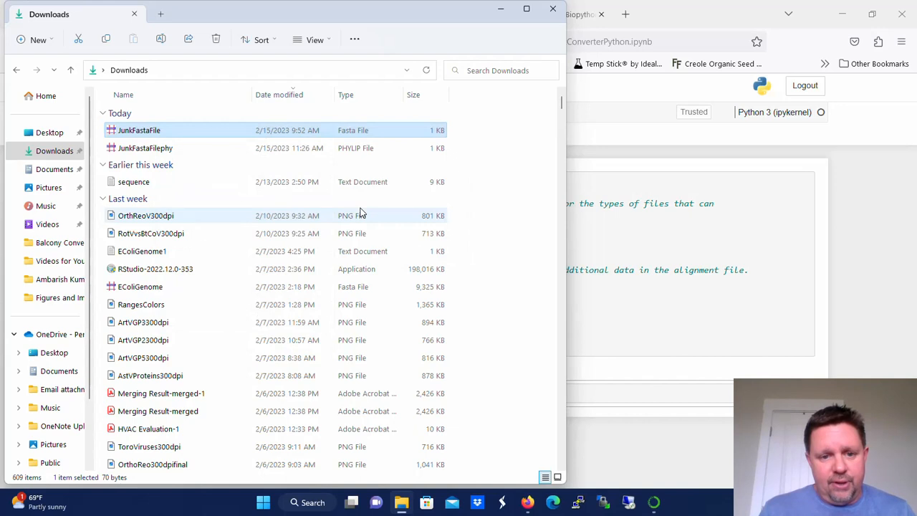
{"action": "double_click", "coordinate": [139, 129]}
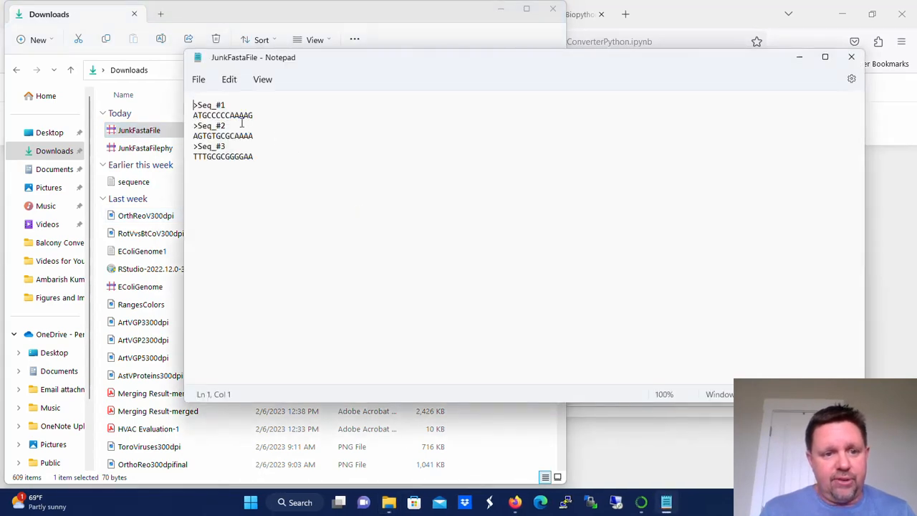
{"action": "mouse_move", "coordinate": [267, 162]}
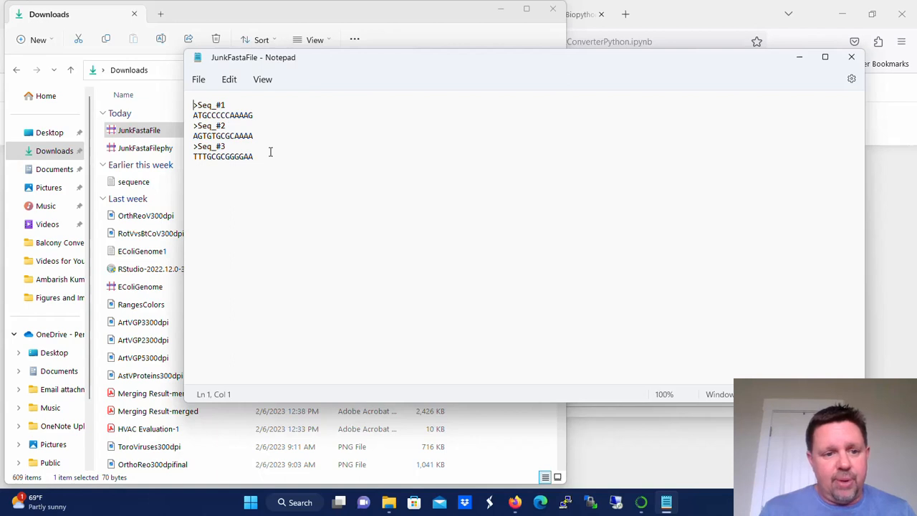
View the converted JunkFastaFilephy PHYLIP file in Notepad via Open with.
{"action": "left_click", "coordinate": [145, 148]}
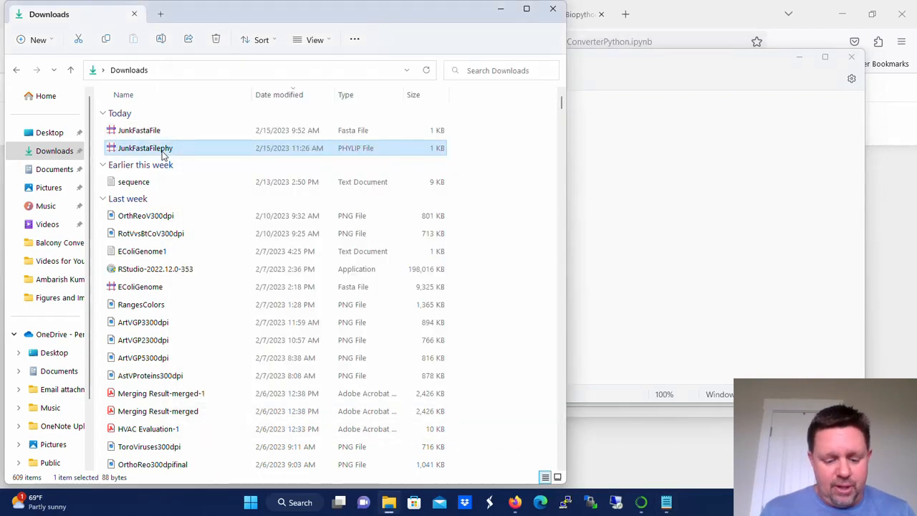
{"action": "right_click", "coordinate": [146, 148]}
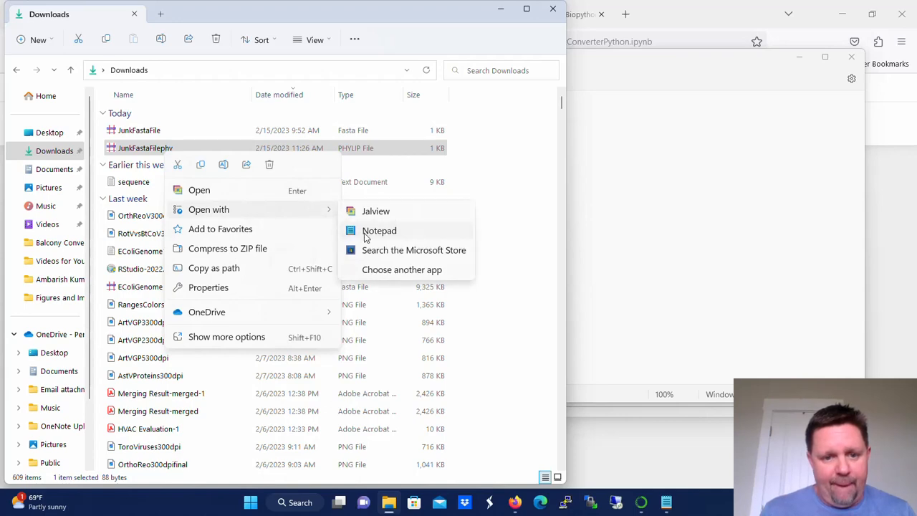
{"action": "left_click", "coordinate": [378, 229]}
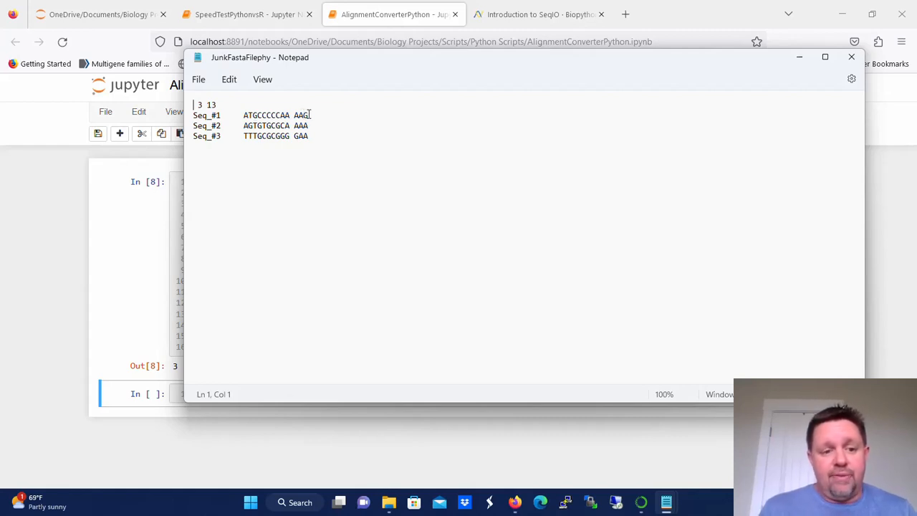
Change the output path to .aln and format to 'clustal', then run the conversion for 3 records.
{"action": "left_click", "coordinate": [849, 57]}
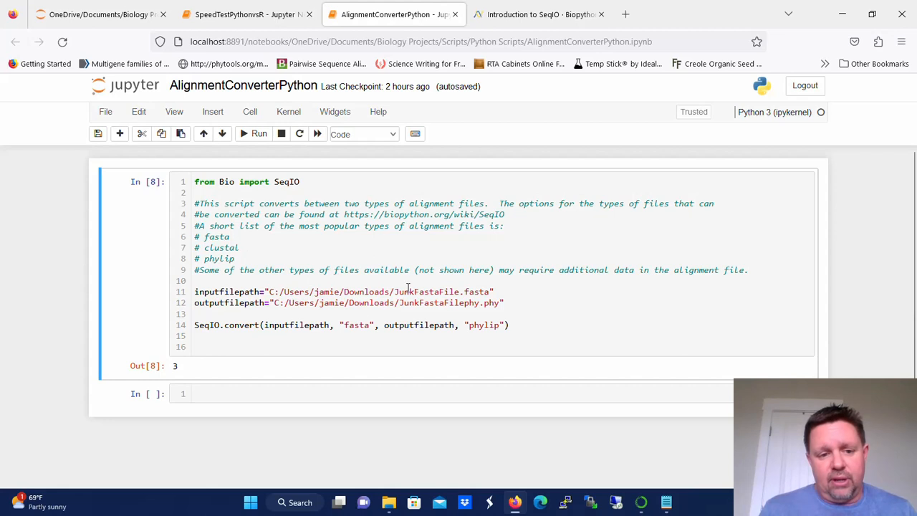
{"action": "mouse_move", "coordinate": [482, 304]}
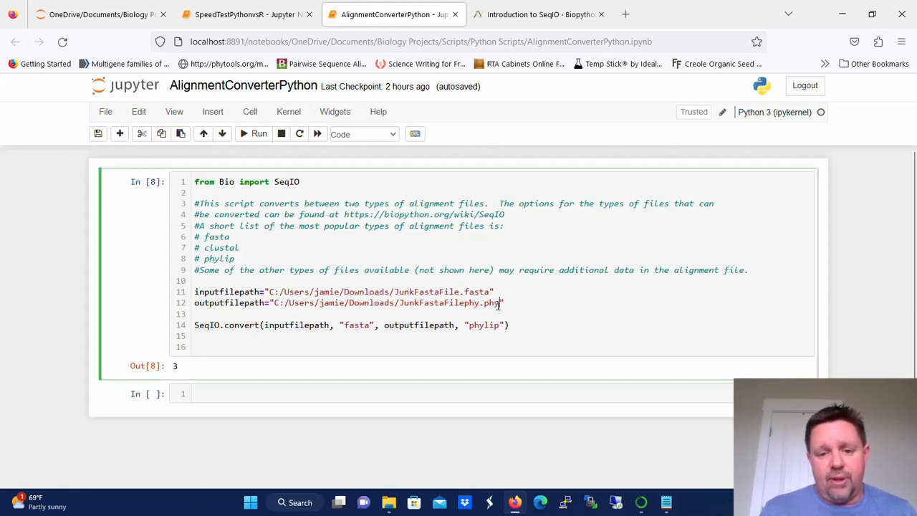
{"action": "key", "text": "Backspace"}
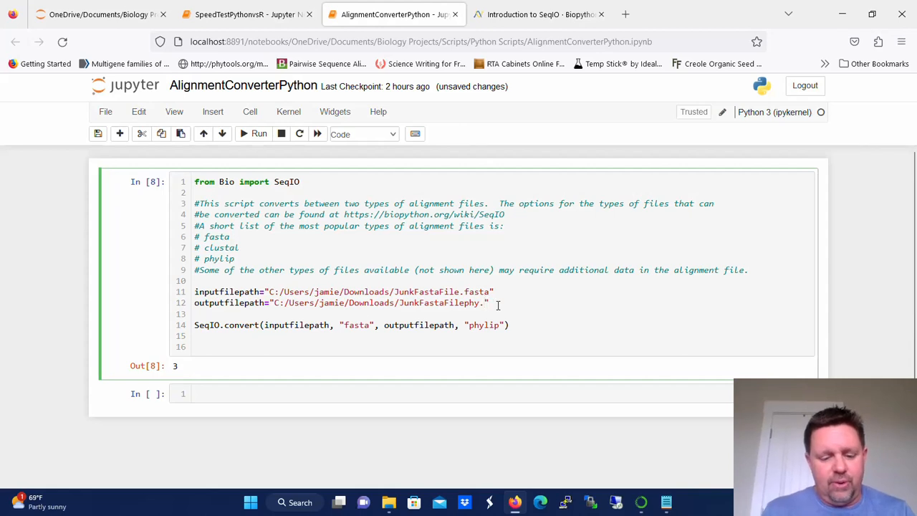
{"action": "type", "text": "aln"}
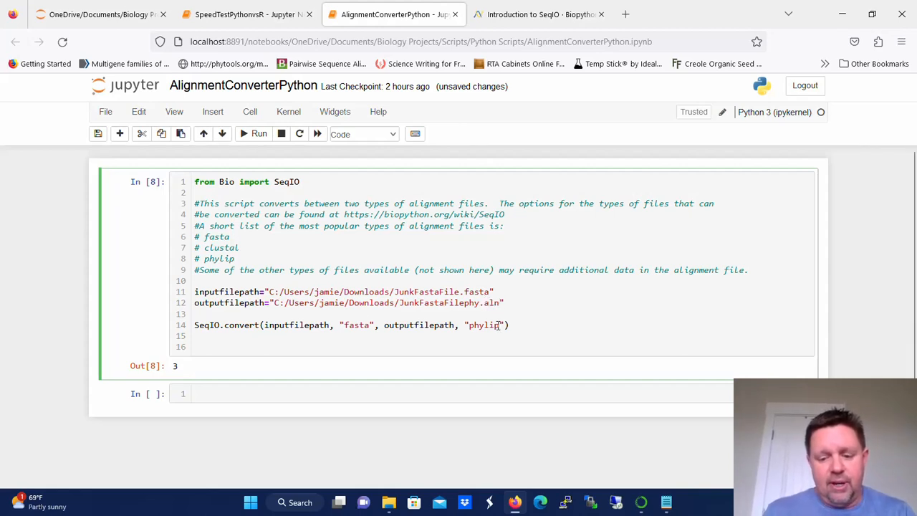
{"action": "type", "text": "cl"}
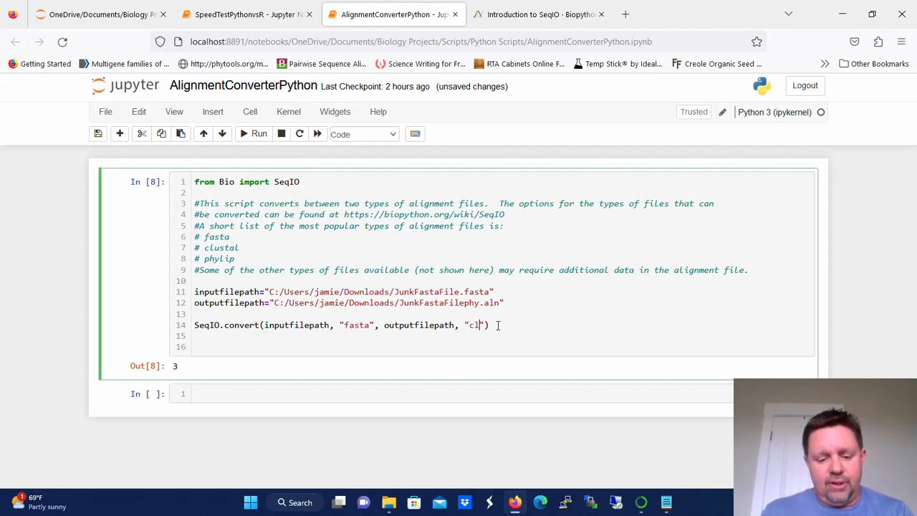
{"action": "type", "text": "ustal"}
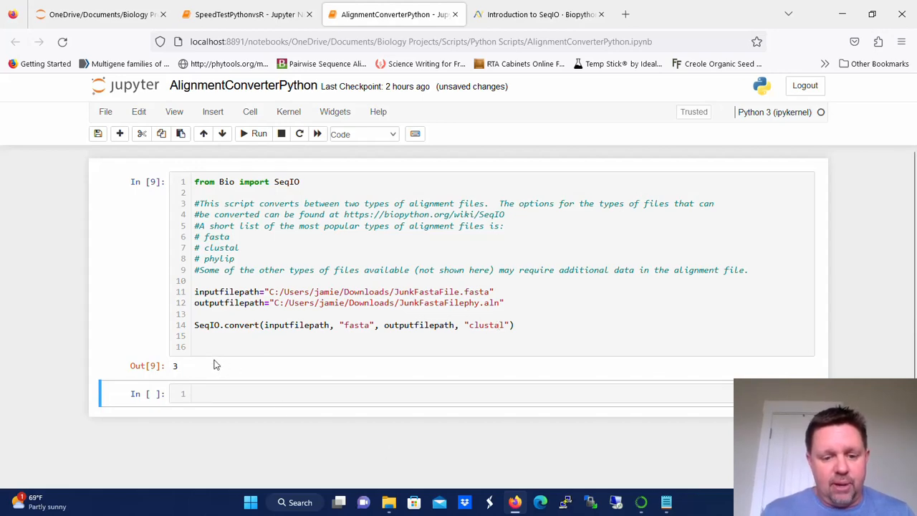
{"action": "left_click", "coordinate": [387, 502]}
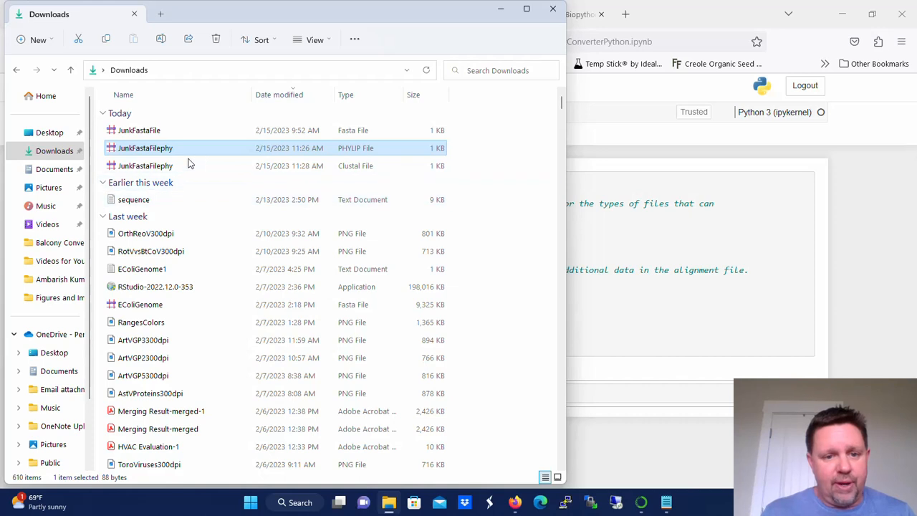
View the new Clustal file in Notepad, showing the CLUSTAL header and three aligned sequences.
{"action": "right_click", "coordinate": [144, 166]}
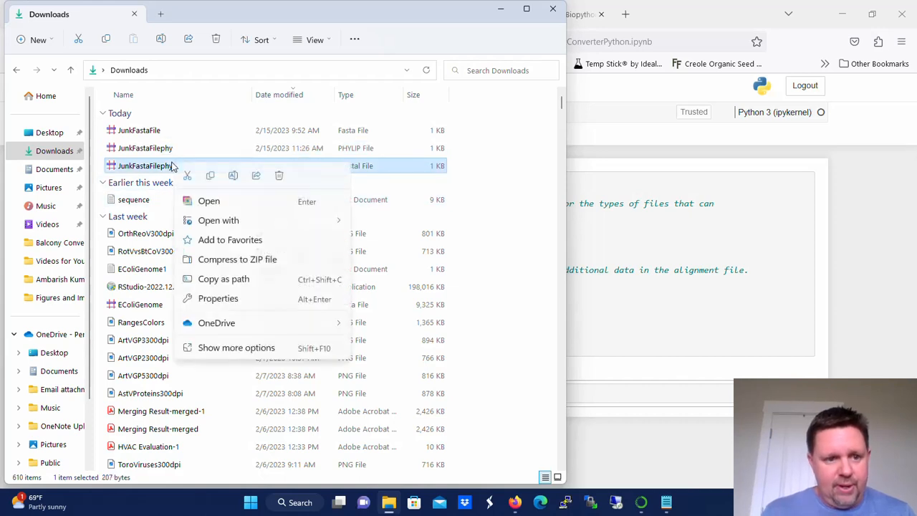
{"action": "left_click", "coordinate": [218, 221]}
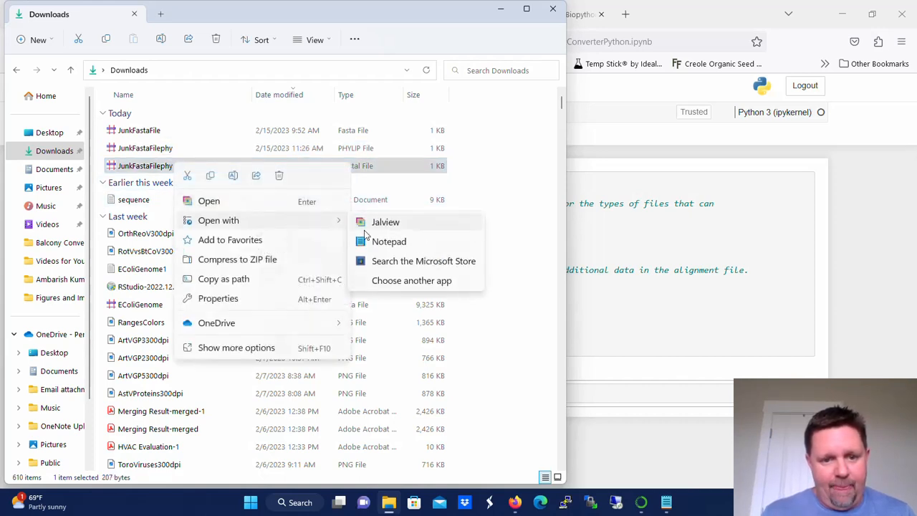
{"action": "left_click", "coordinate": [390, 240]}
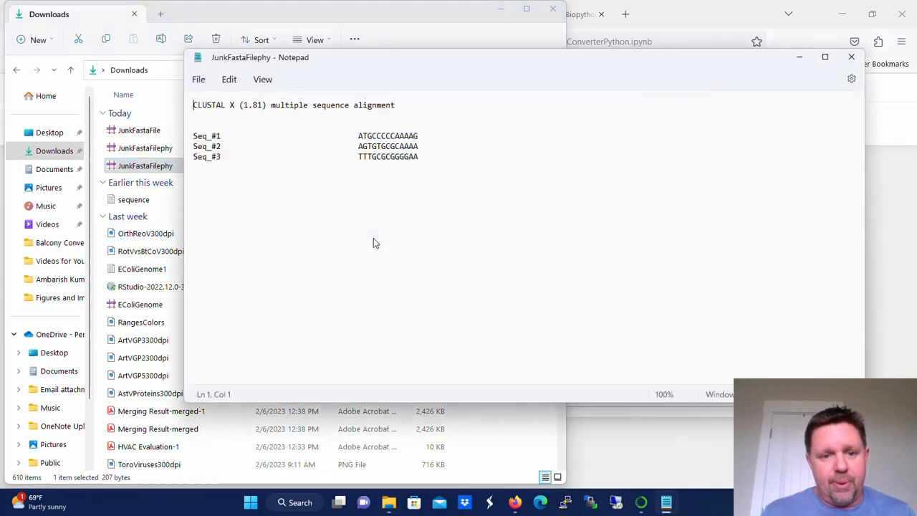